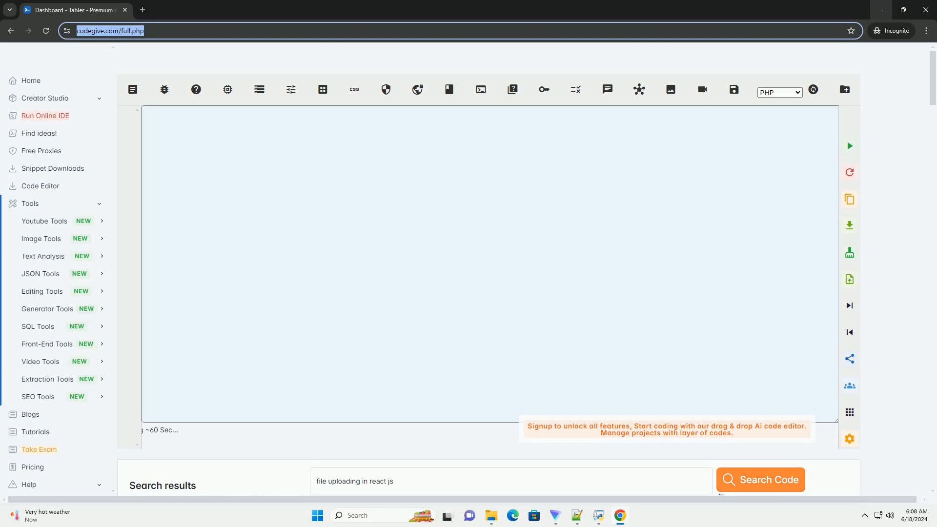
Generate an answer for the query 'file uploading in react js'
left_click(761, 479)
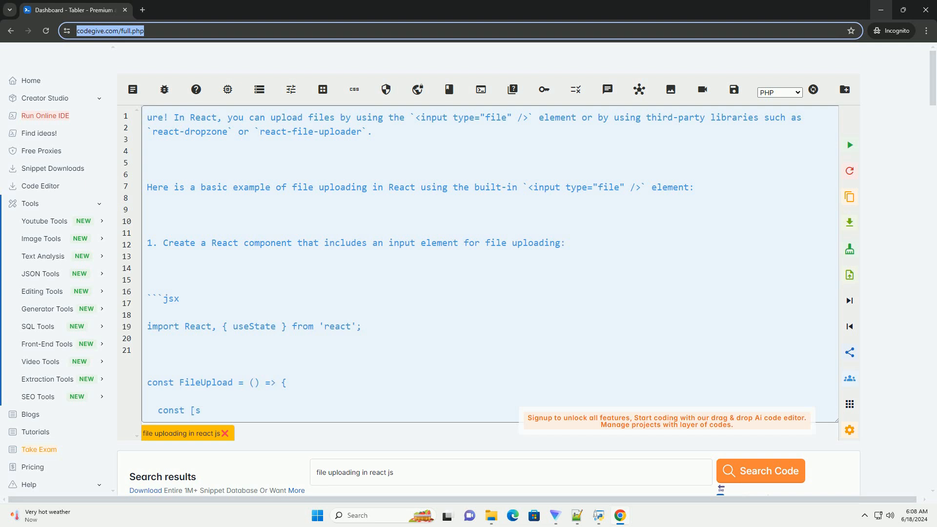
Scroll down to follow the streaming FileUpload component code to its end
scroll("down", 3)
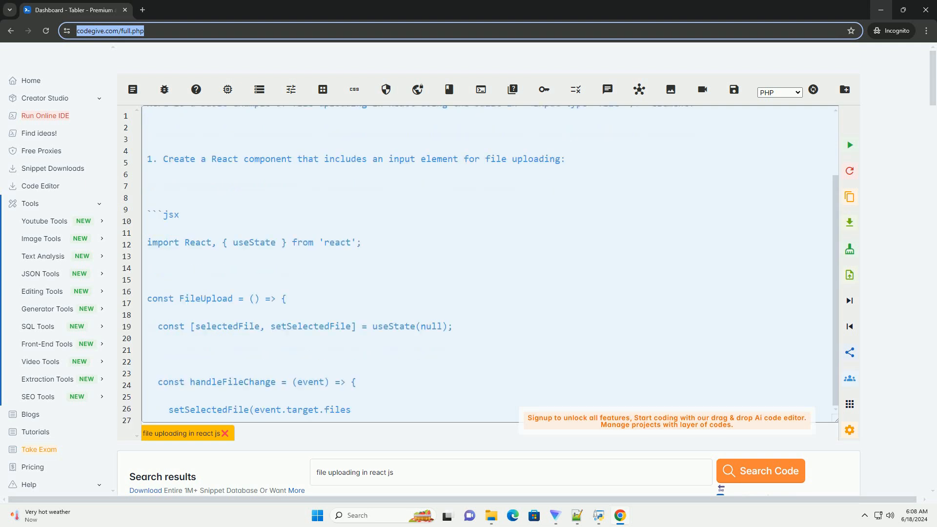
scroll("down", 3)
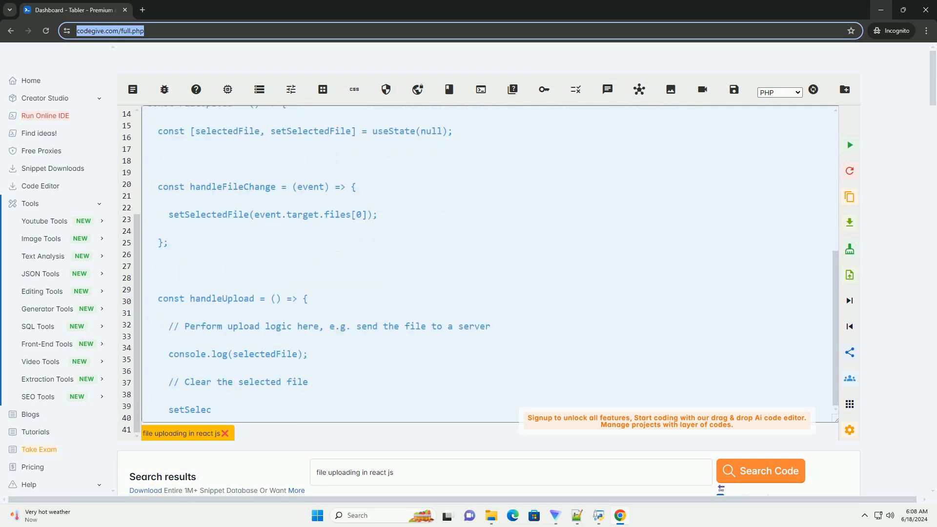
scroll("down", 3)
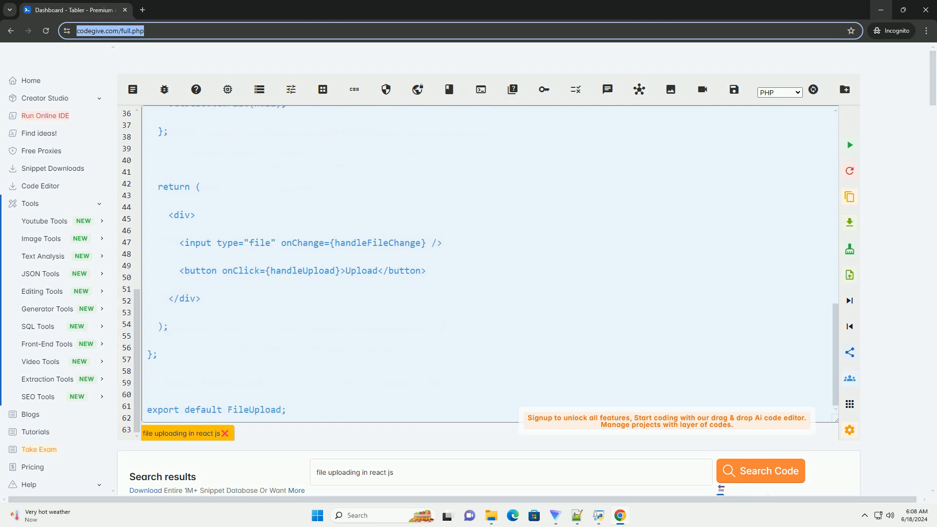
scroll("down", 3)
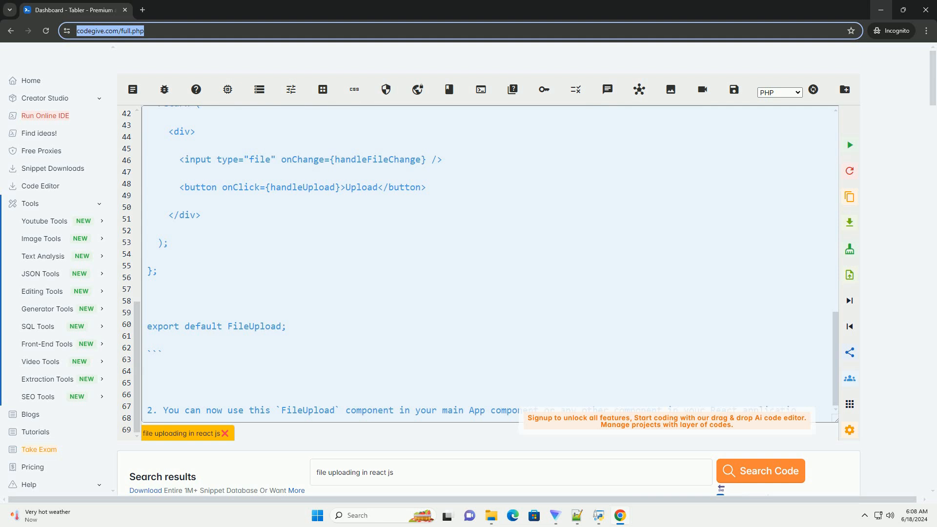
scroll("down", 3)
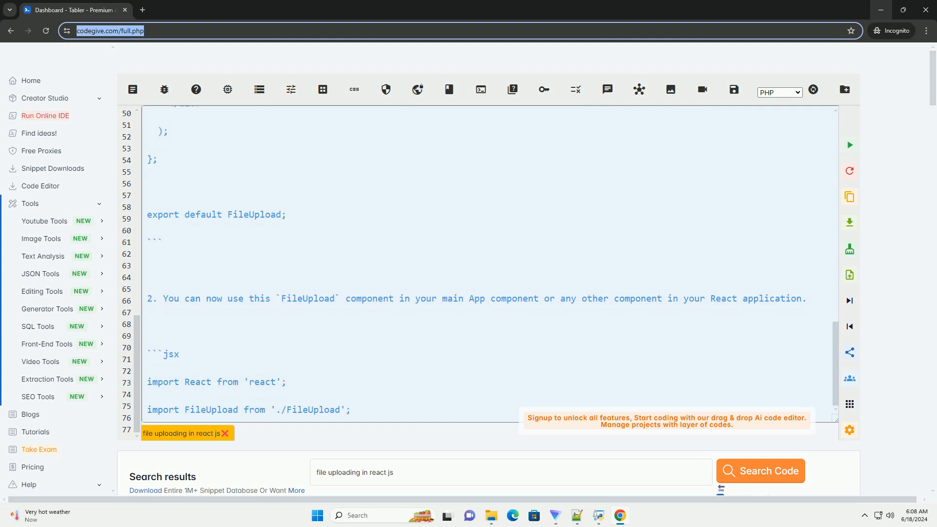
Scroll through the App example rendering FileUpload under a 'File Upload Example' heading
scroll("down", 3)
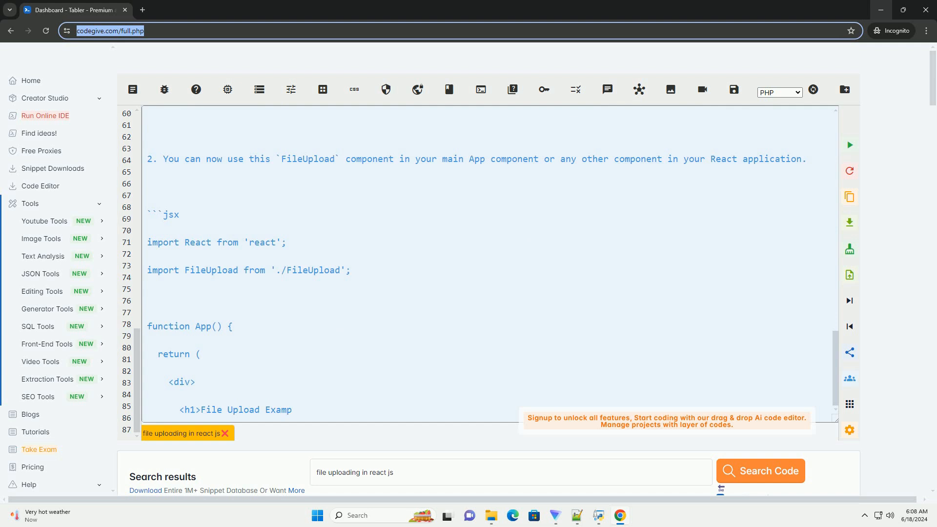
scroll("down", 3)
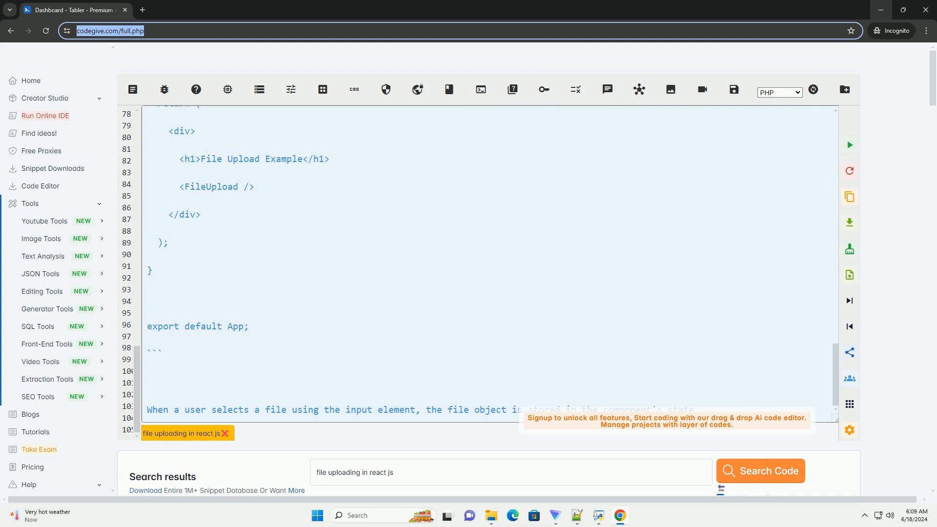
scroll("down", 3)
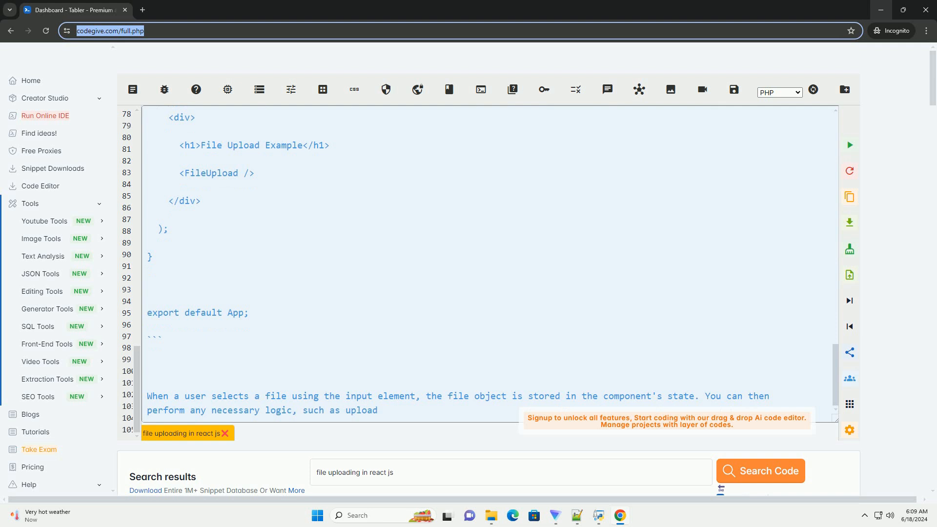
scroll("down", 3)
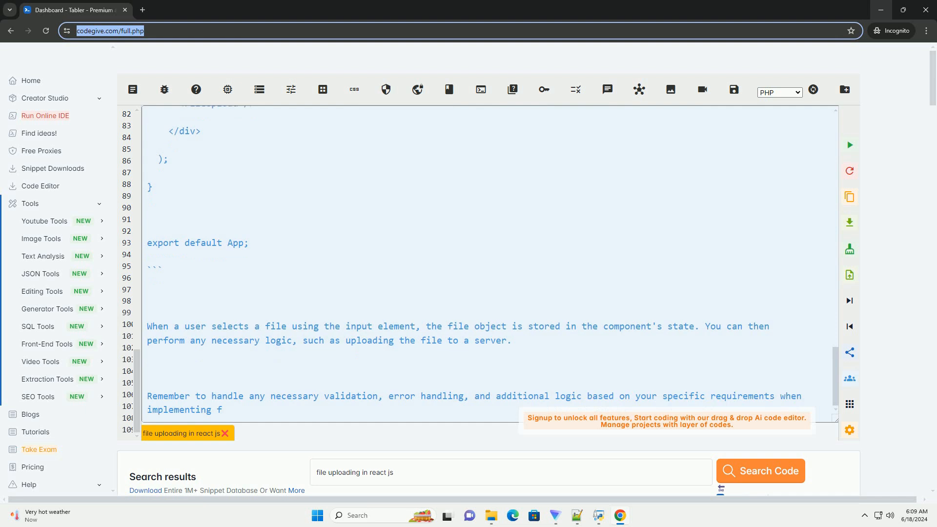
type("ile uploading in your React application.")
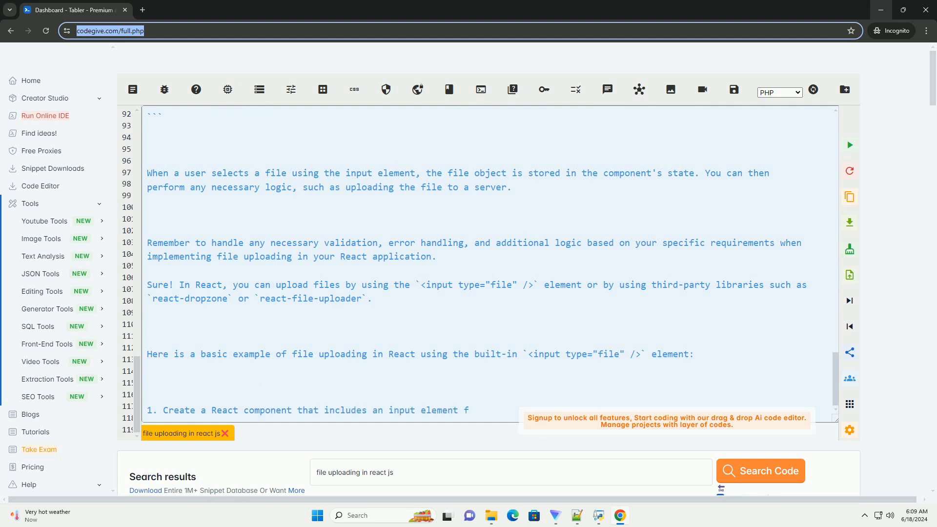
Scroll past the validation reminder into the repeated answer's useState import and FileUpload start
scroll("down", 3)
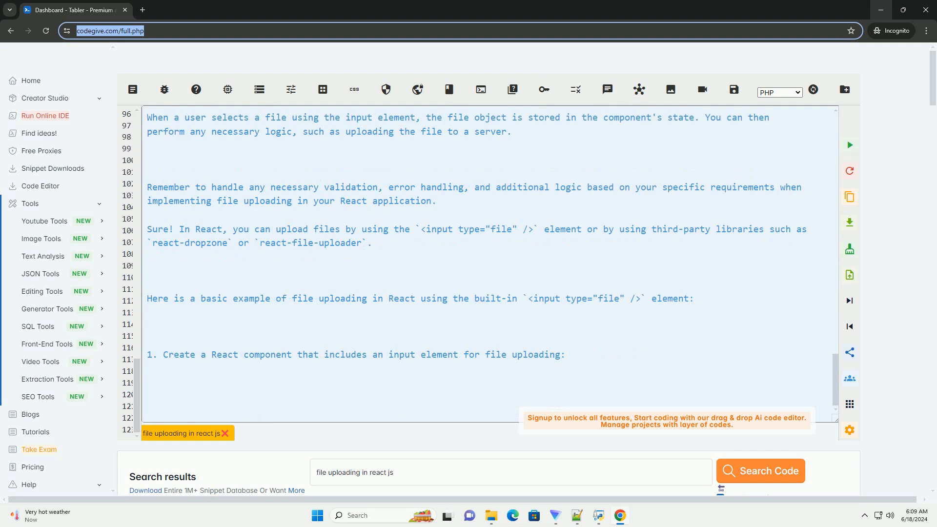
scroll("down", 3)
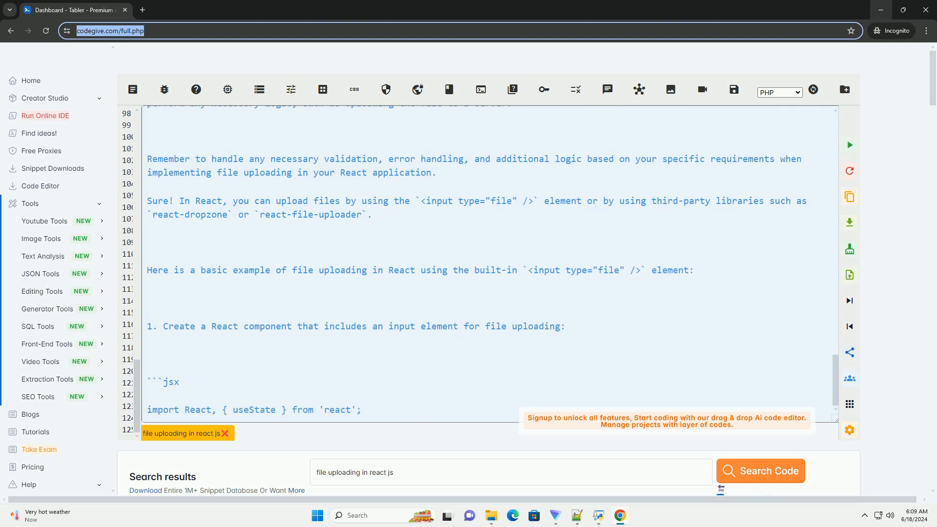
scroll("down", 3)
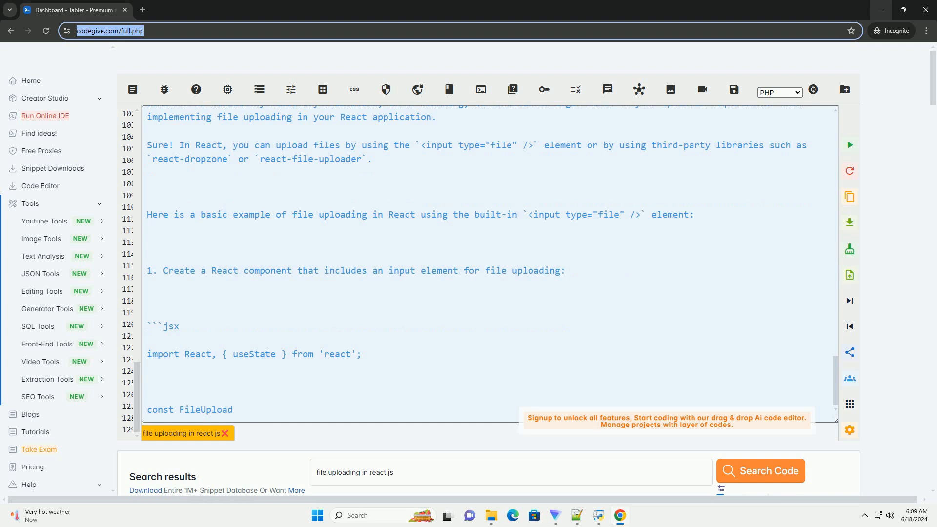